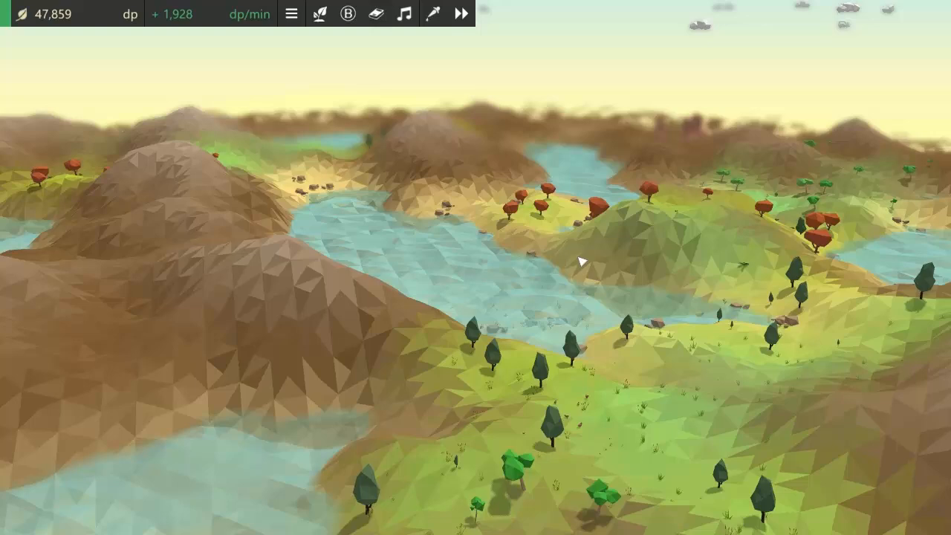
Open the music panel showing all tracks, the queue and volume sliders.
left_click(403, 13)
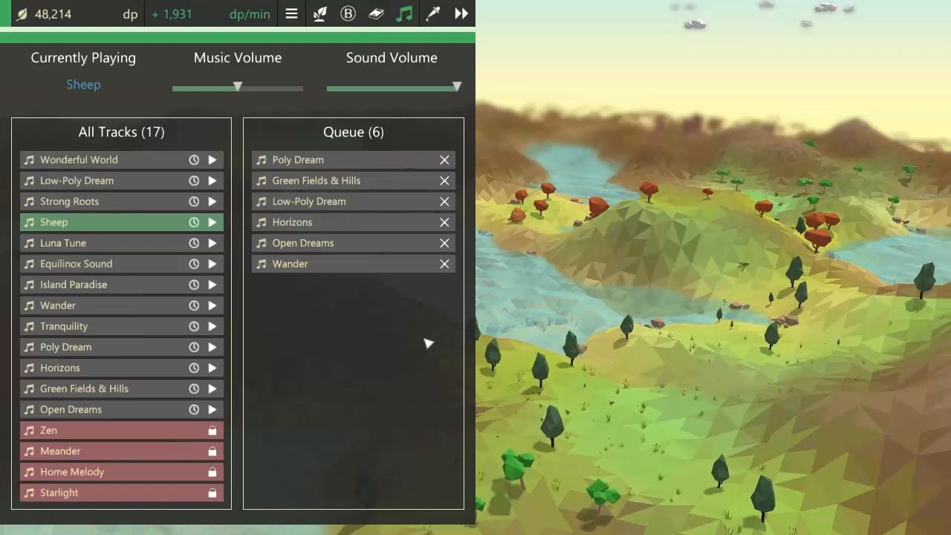
mouse_move(303, 115)
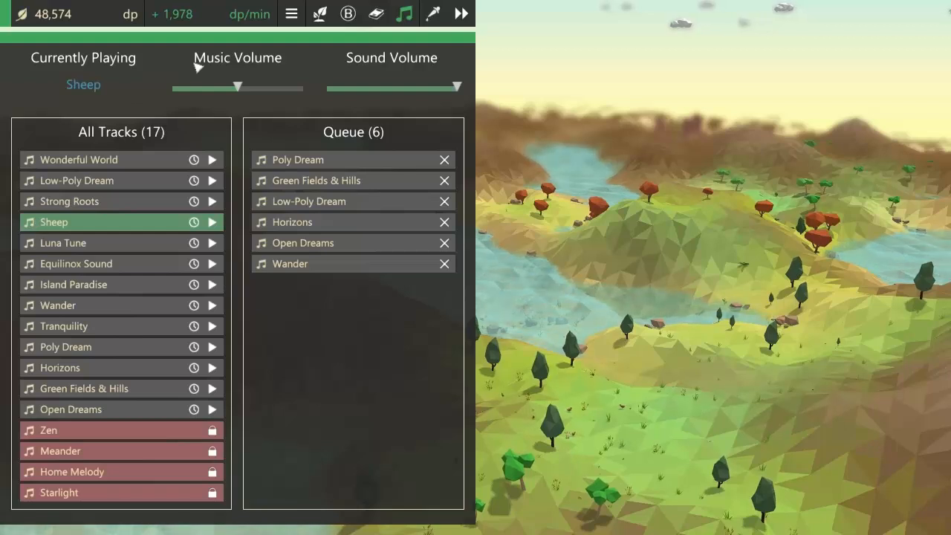
Raise the Music Volume slider, then return it to the middle level.
left_click_drag(234, 87, 251, 87)
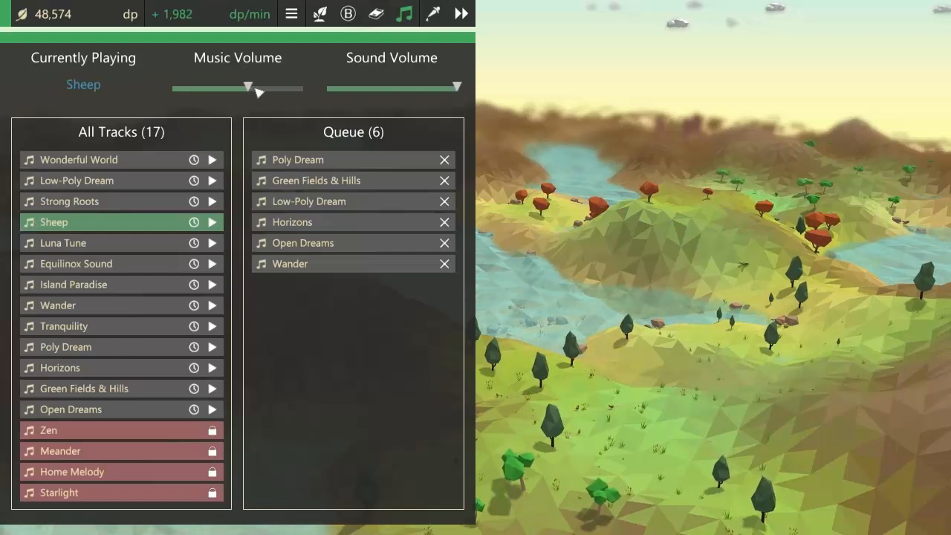
left_click_drag(460, 88, 363, 89)
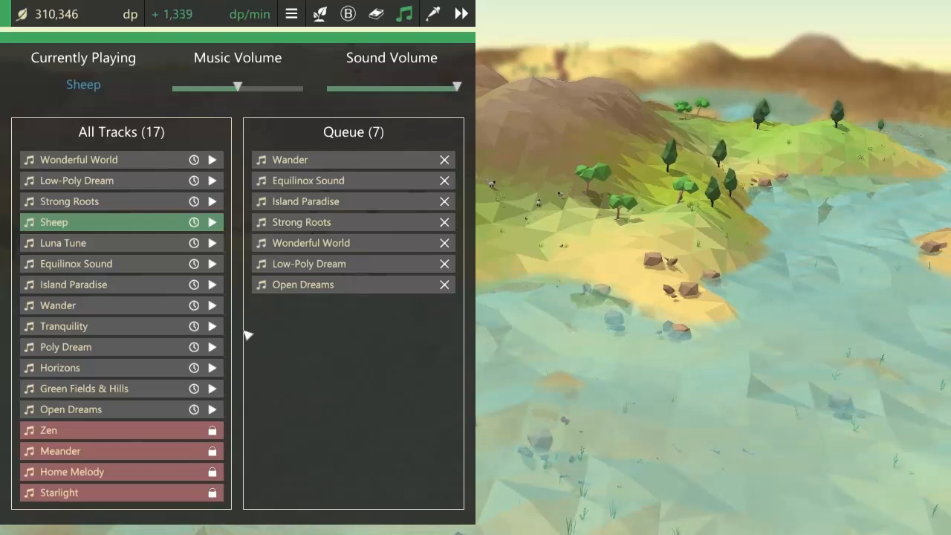
Play Tranquility and queue Poly Dream and Green Fields & Hills.
left_click(211, 326)
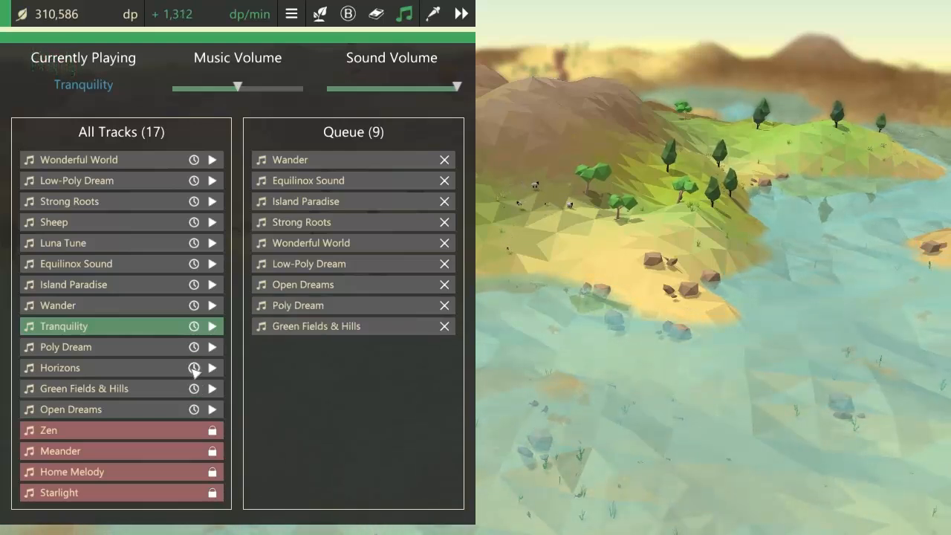
left_click(193, 368)
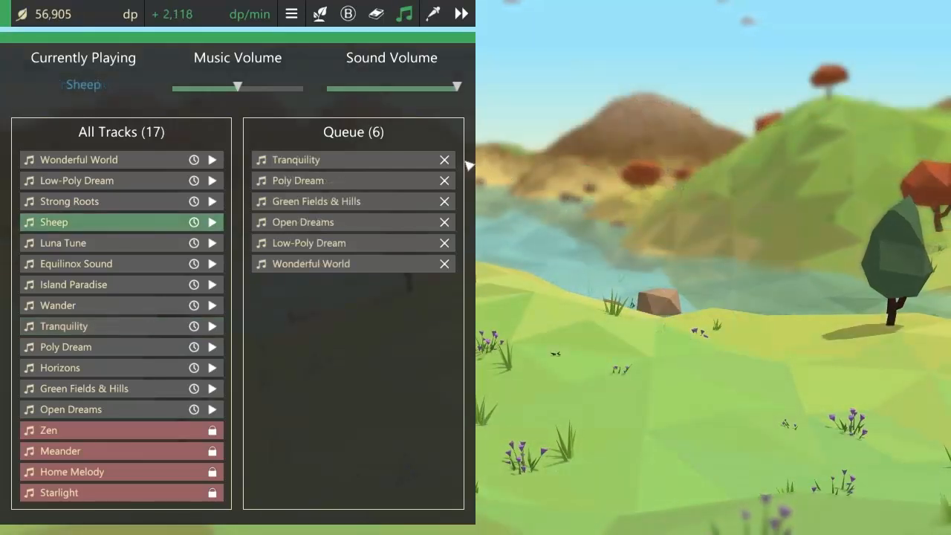
Skip ahead so Tranquility plays and Poly Dream leads the queue.
left_click(444, 159)
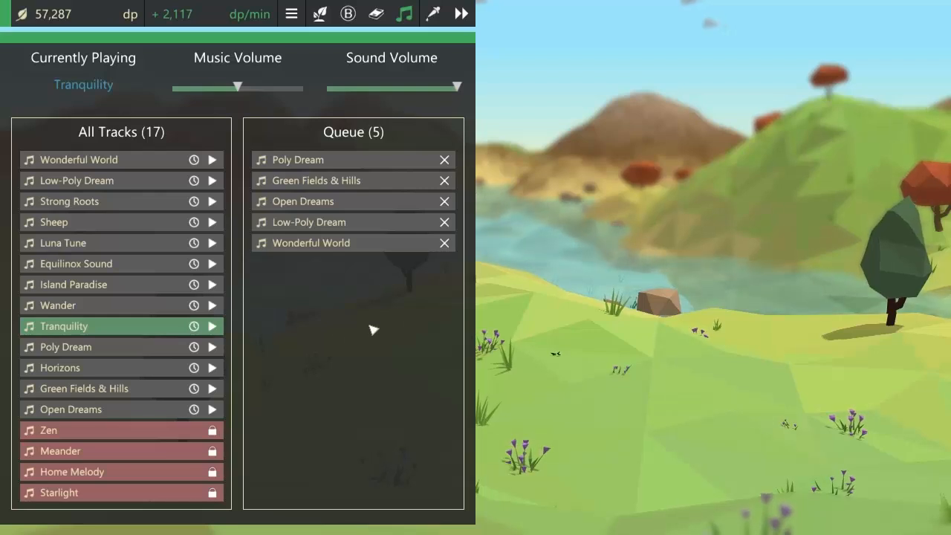
mouse_move(316, 232)
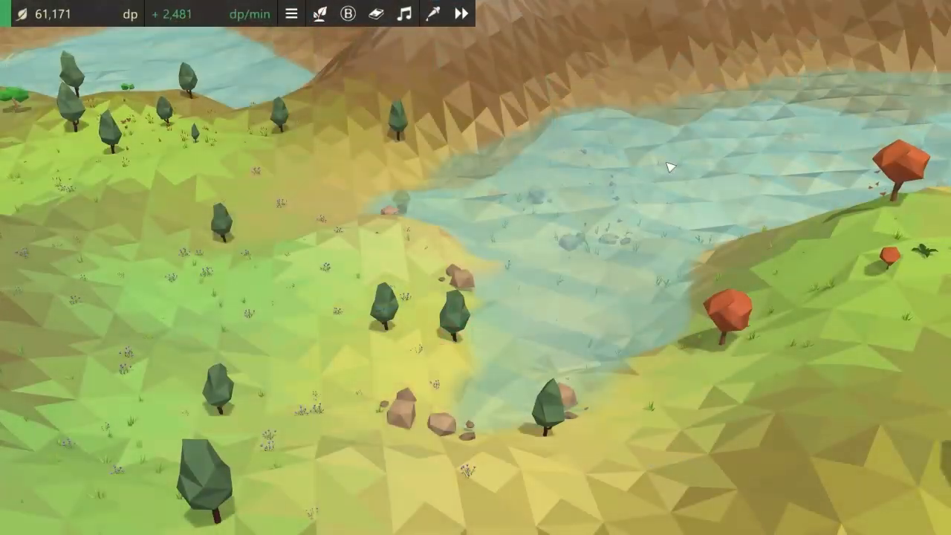
Close the music panel and focus the camera on the lake bed's fish.
left_click(319, 14)
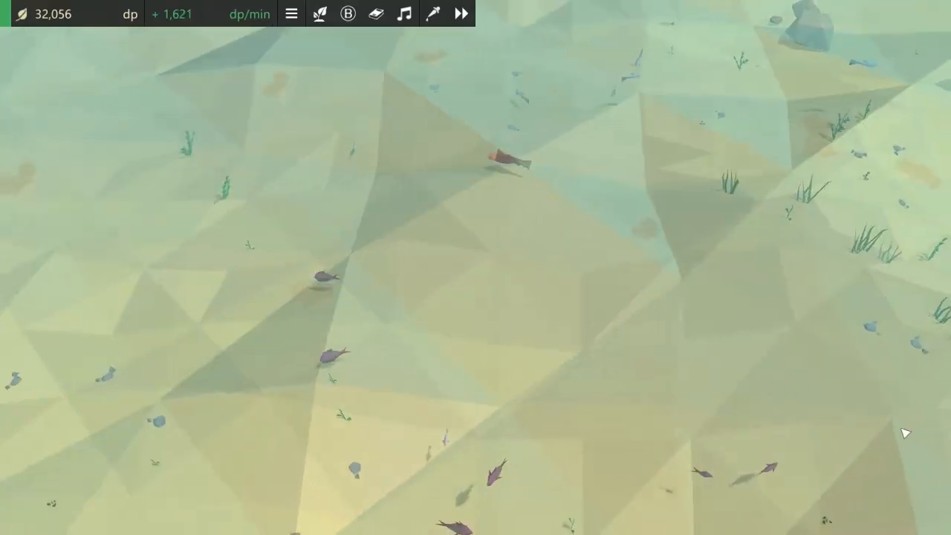
left_click(899, 383)
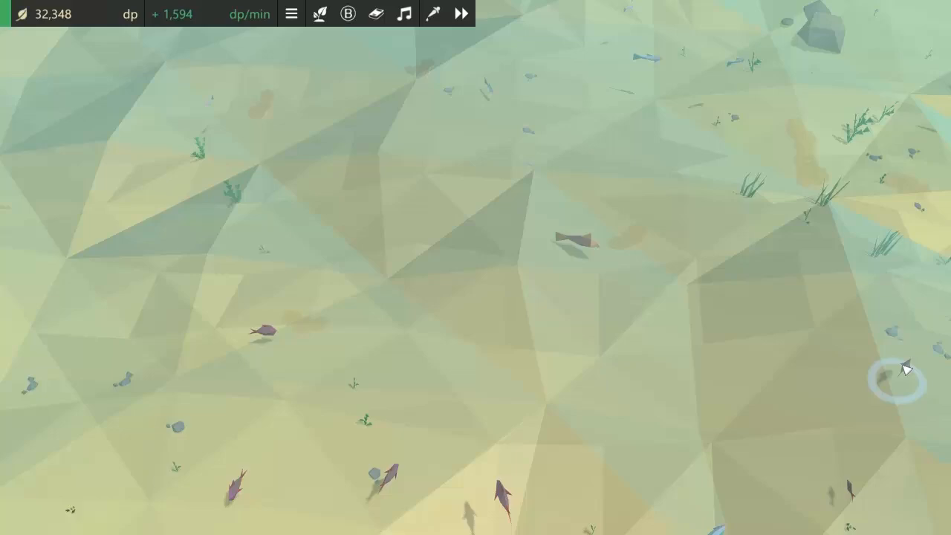